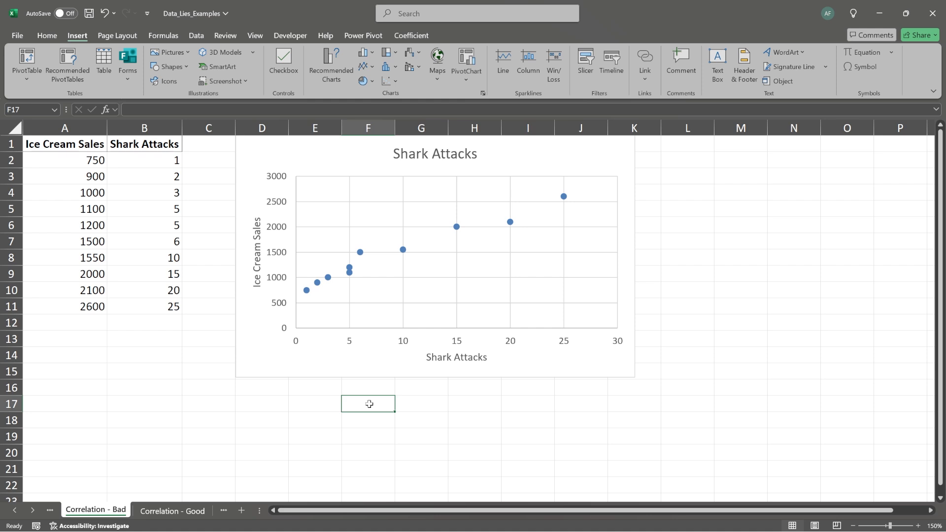
mouse_move(167, 175)
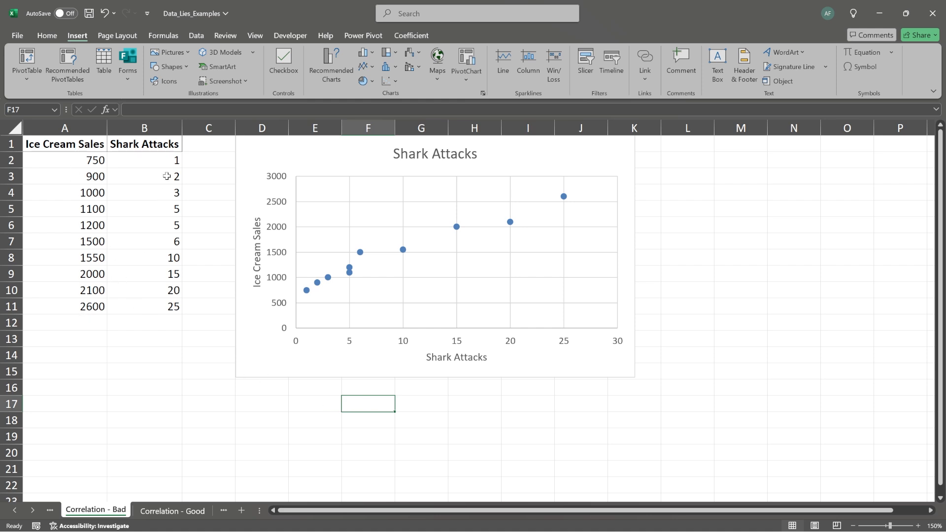
mouse_move(163, 305)
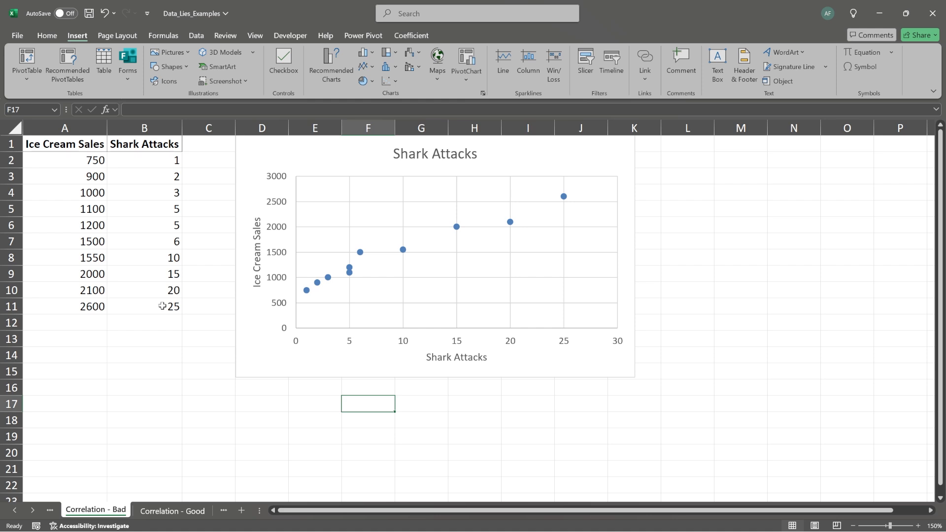
mouse_move(310, 299)
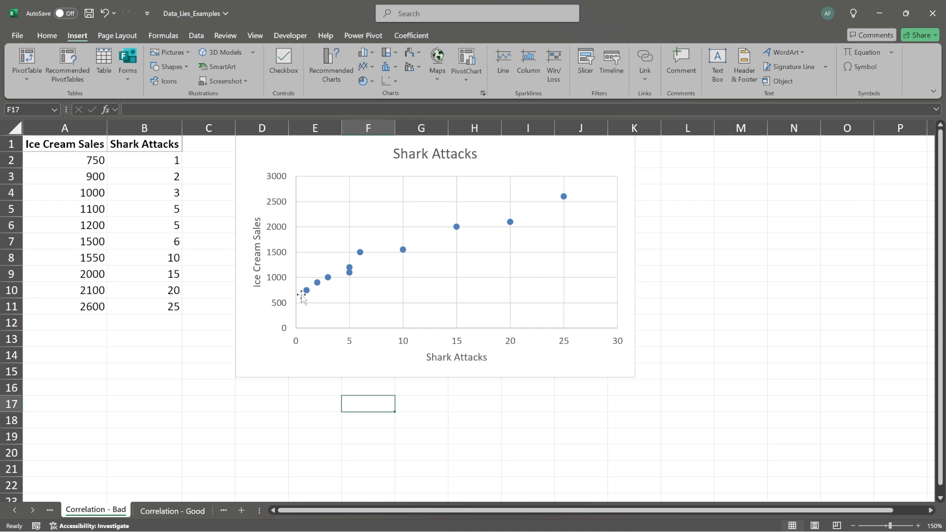
mouse_move(308, 349)
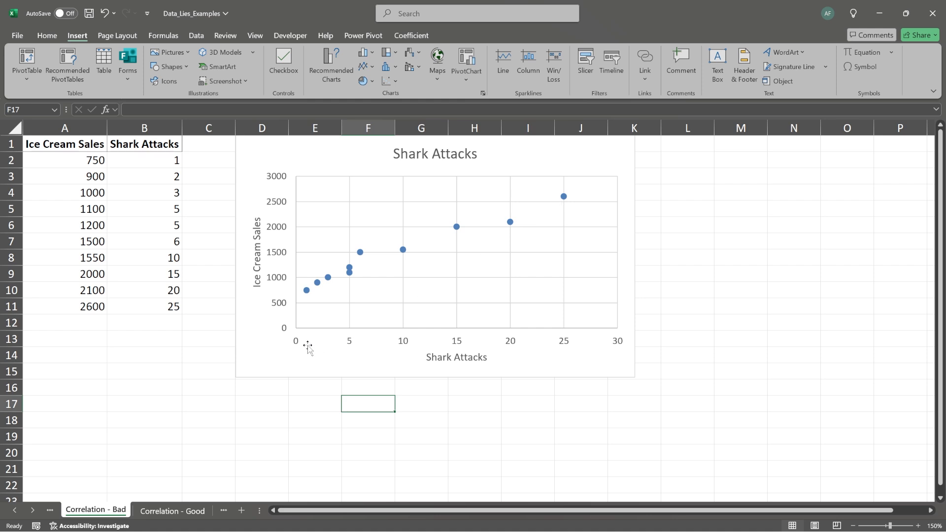
mouse_move(554, 345)
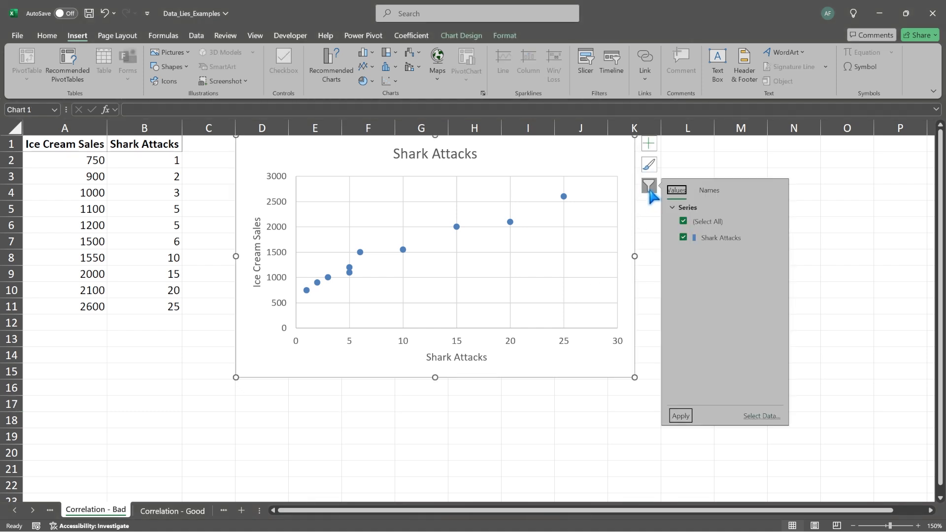
Add a linear trendline to the ice cream sales vs shark attacks scatter chart via Chart Elements
click(648, 144)
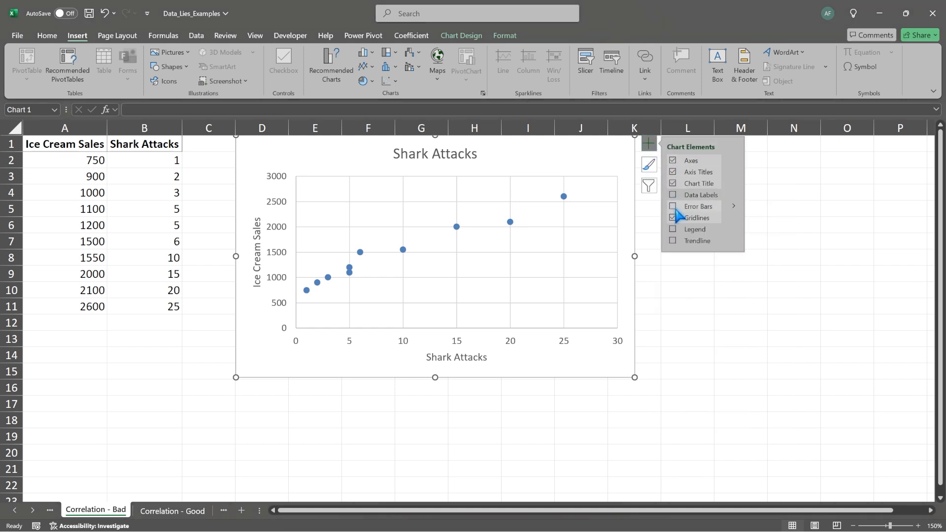
click(673, 240)
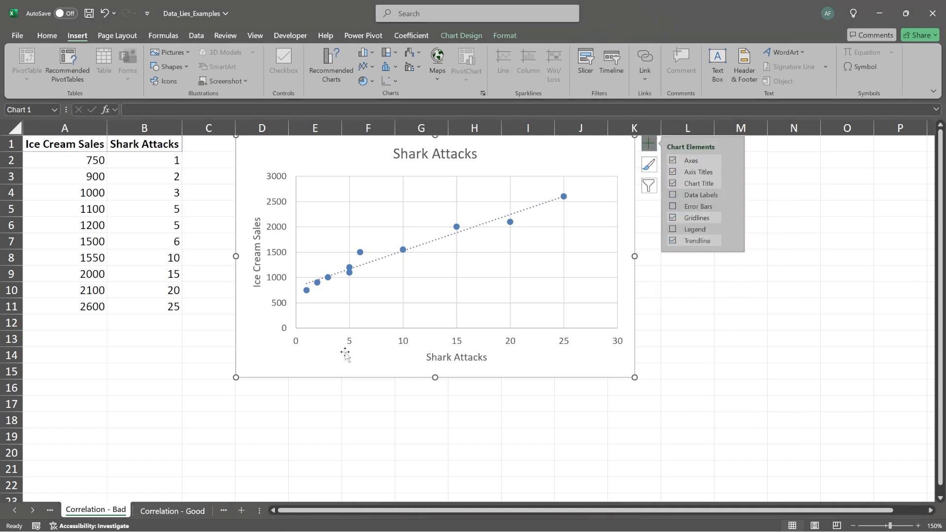
mouse_move(405, 256)
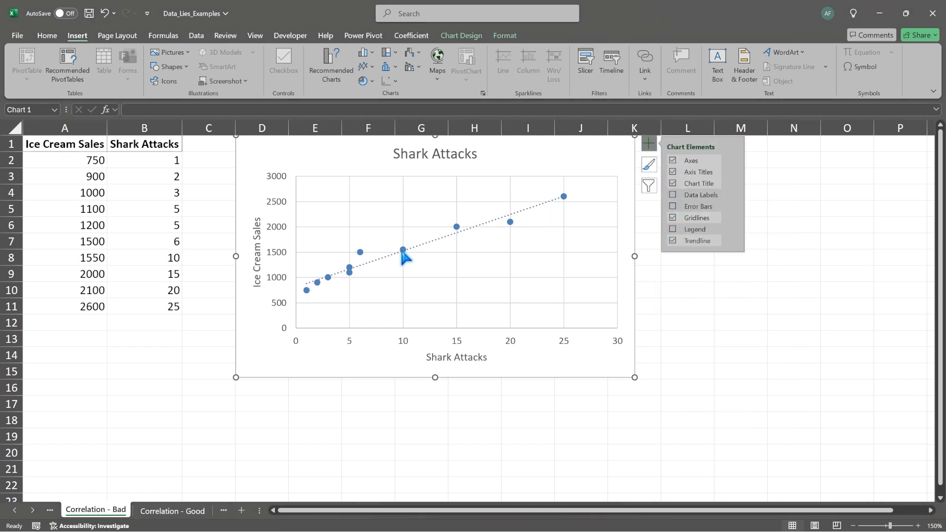
mouse_move(316, 285)
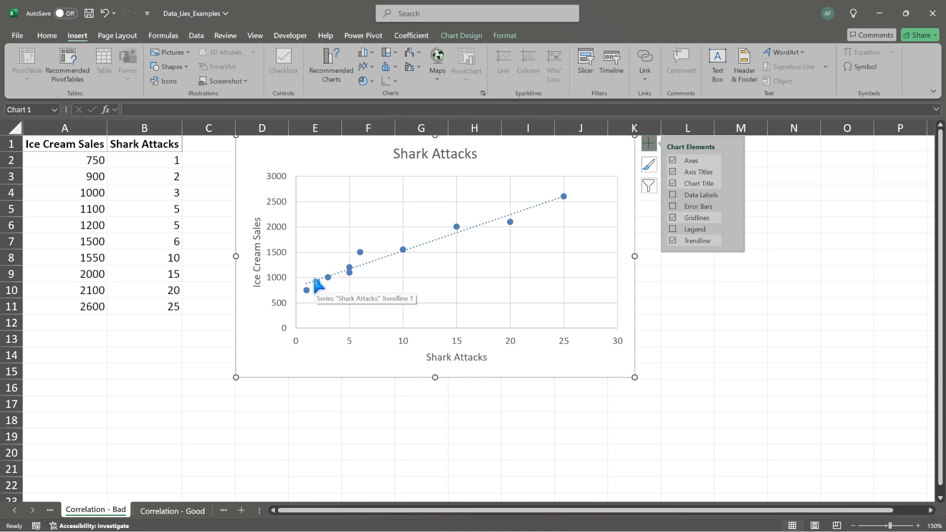
click(315, 404)
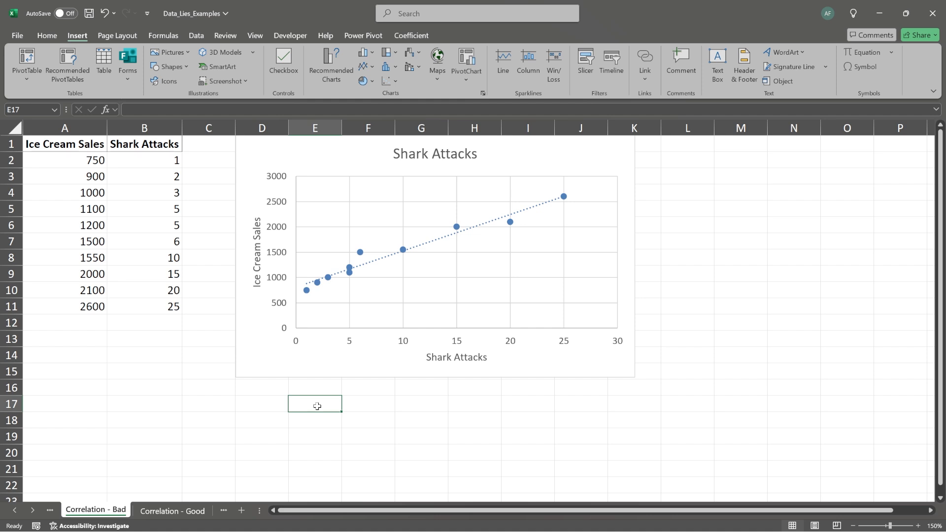
mouse_move(349, 388)
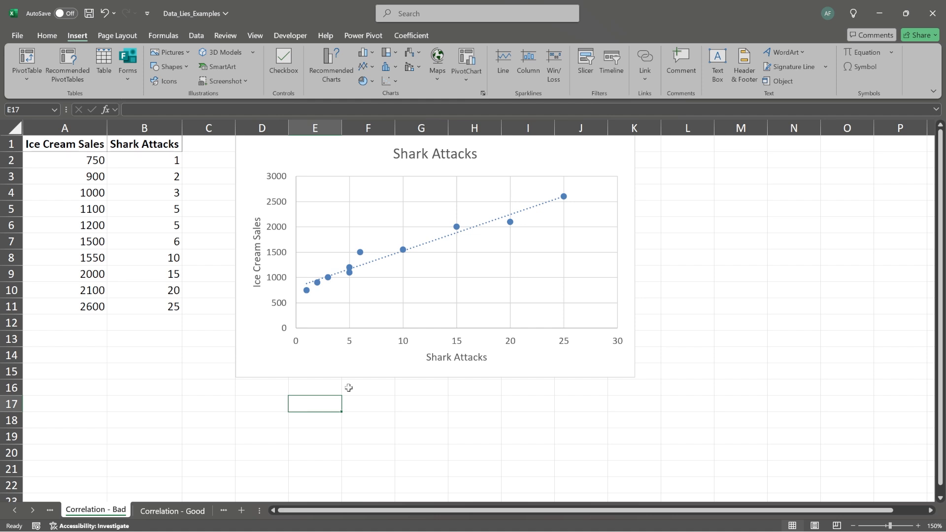
mouse_move(426, 332)
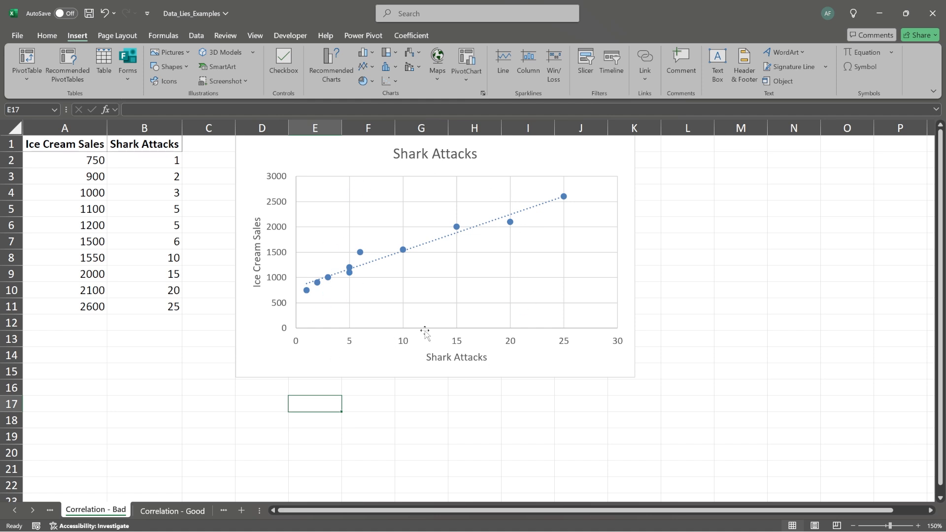
mouse_move(426, 335)
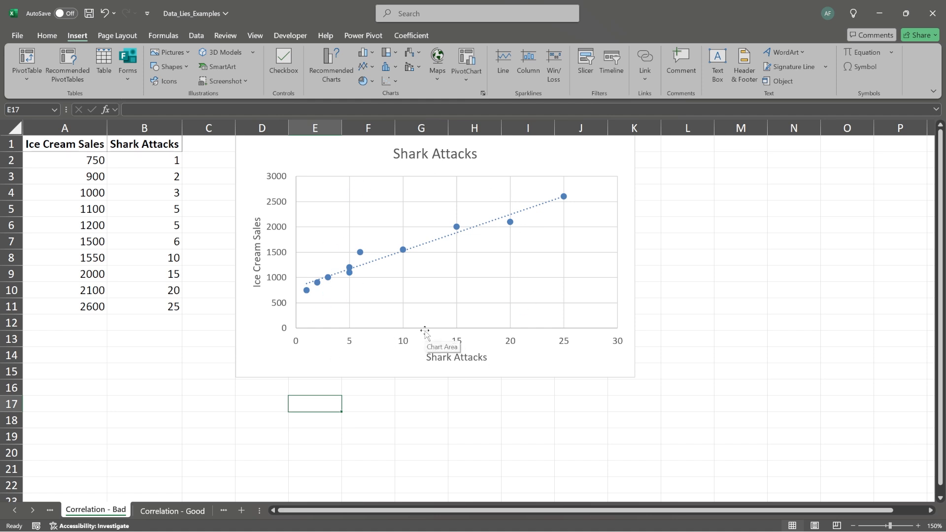
click(367, 404)
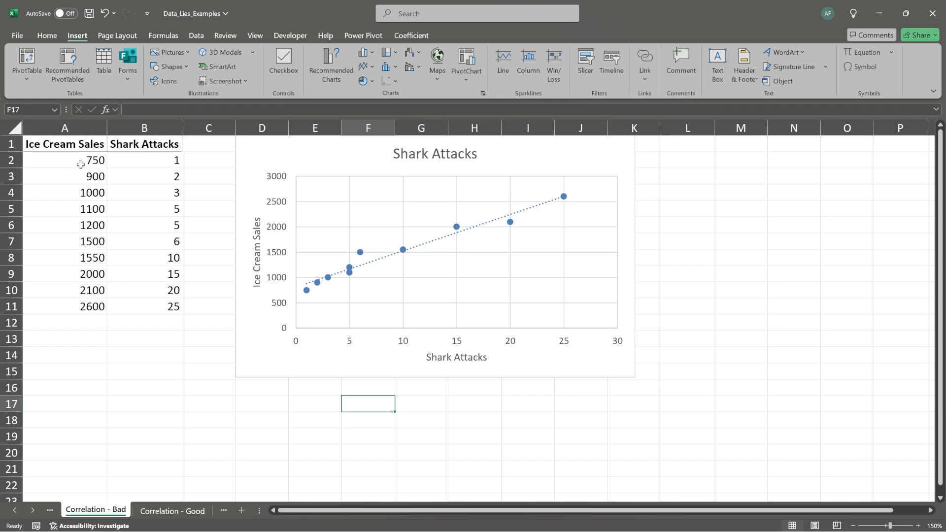
mouse_move(156, 307)
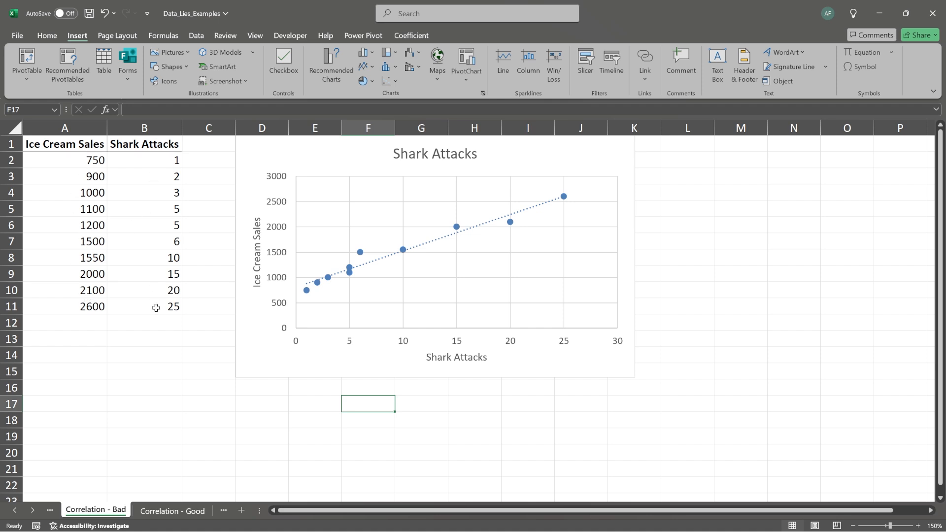
mouse_move(91, 267)
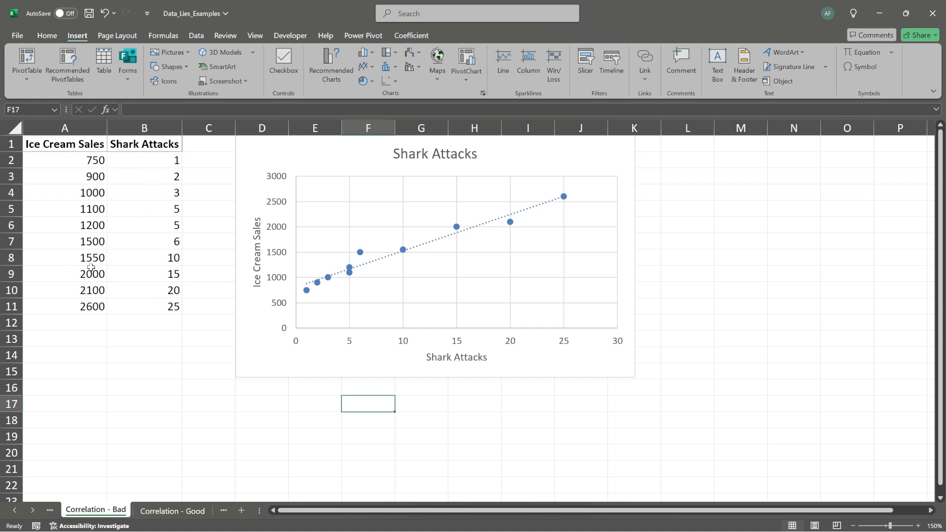
mouse_move(144, 369)
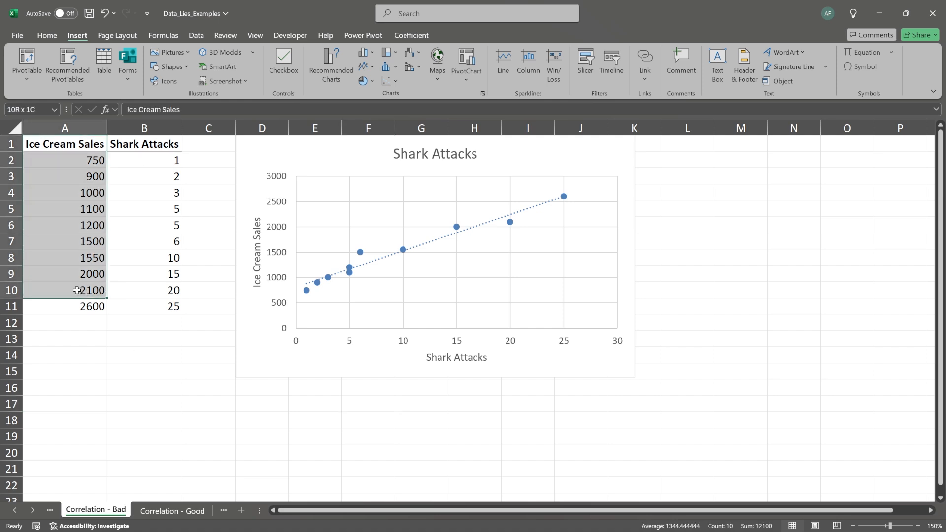
click(144, 306)
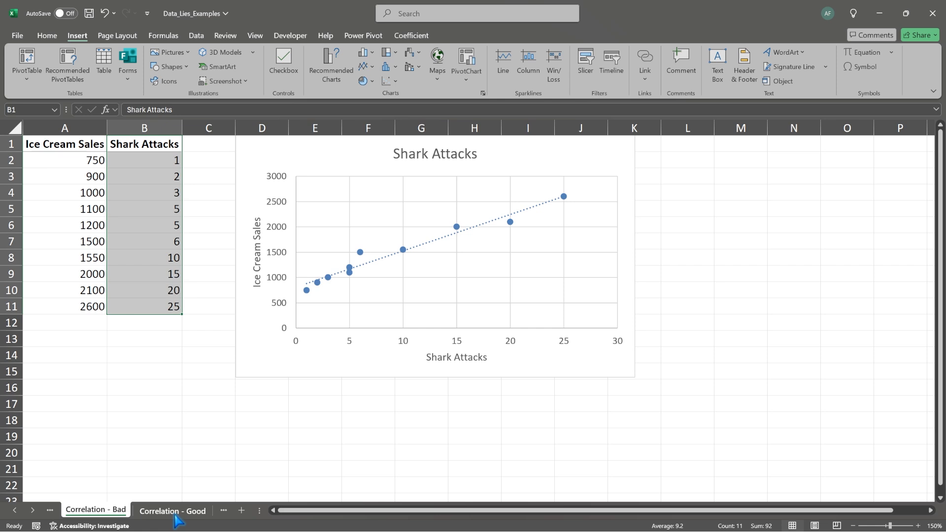
click(172, 510)
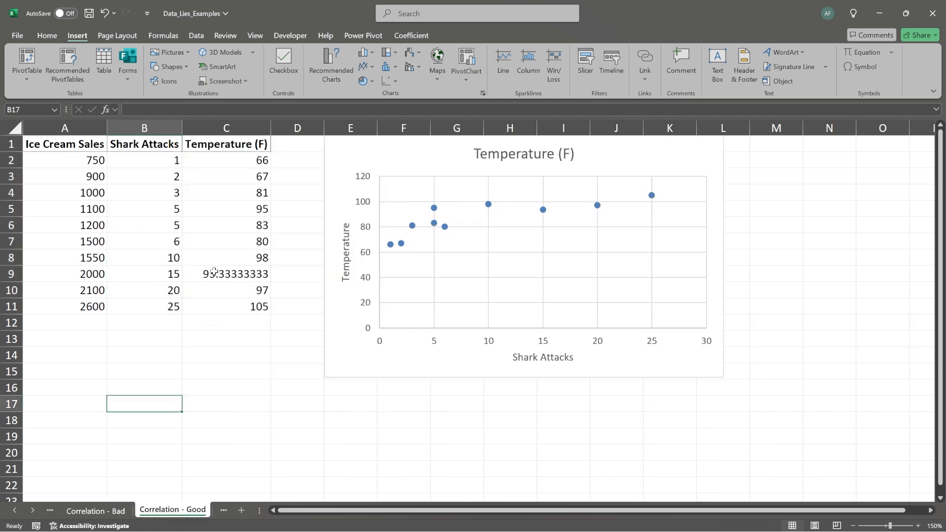
click(227, 144)
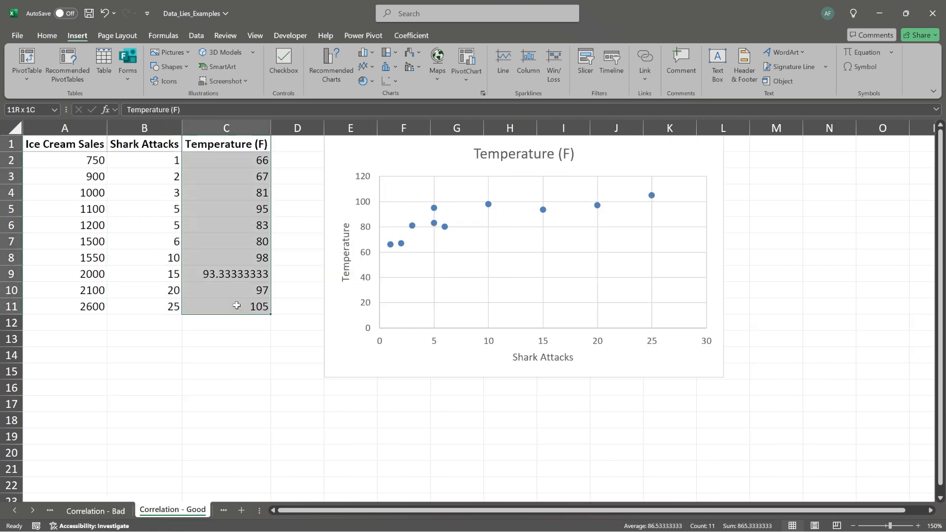
click(227, 143)
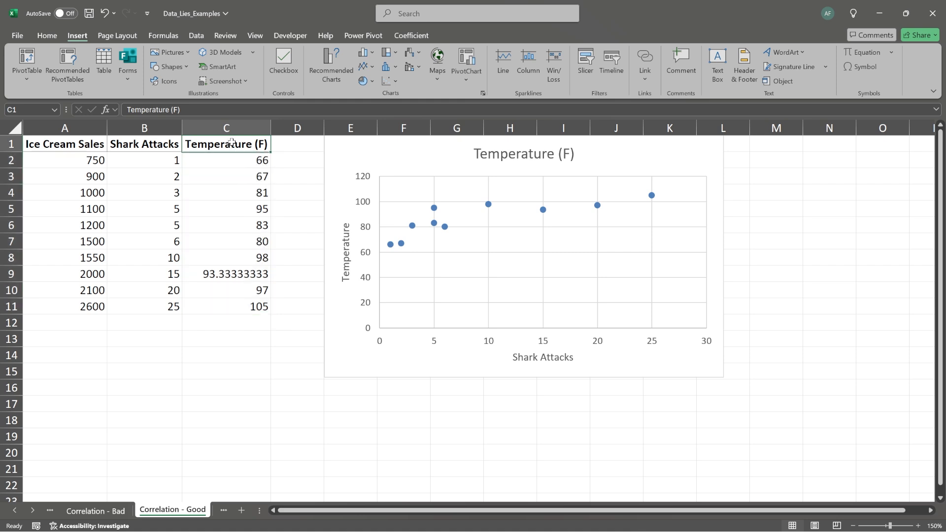
drag(227, 160, 227, 192)
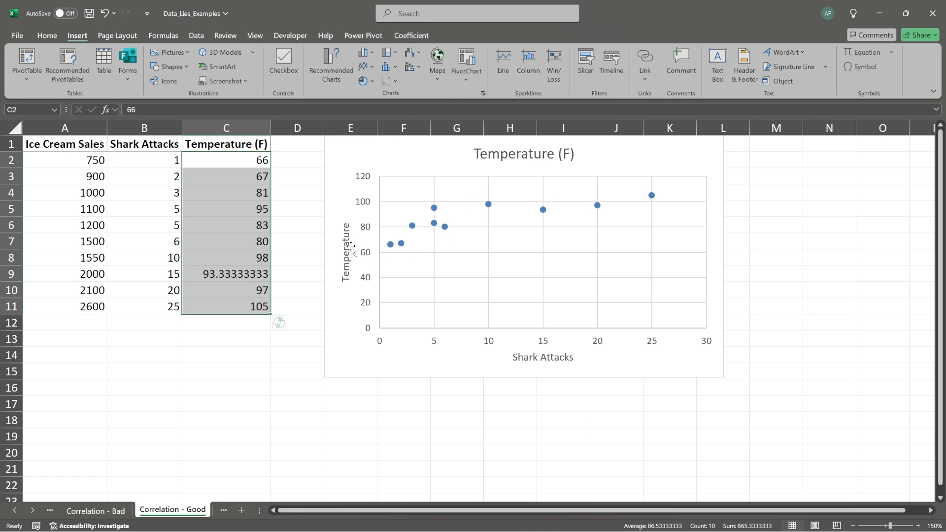
click(523, 253)
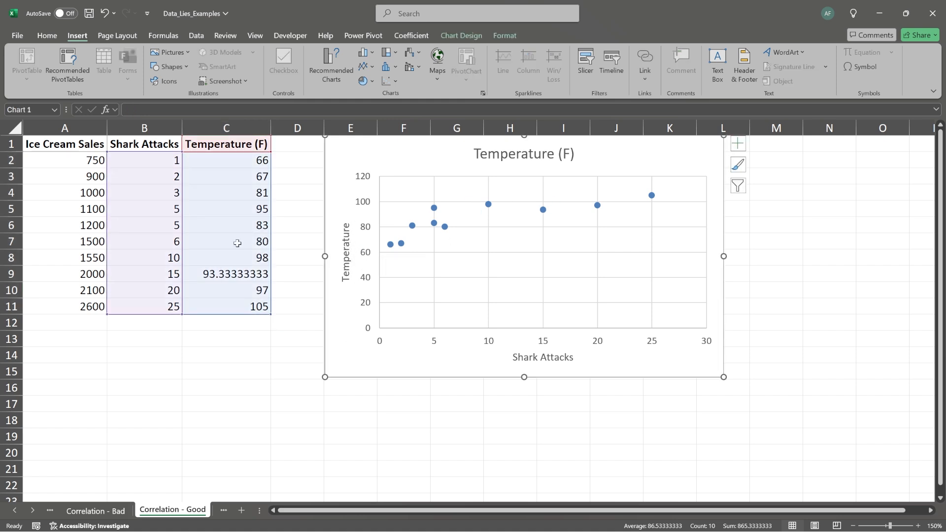
mouse_move(236, 274)
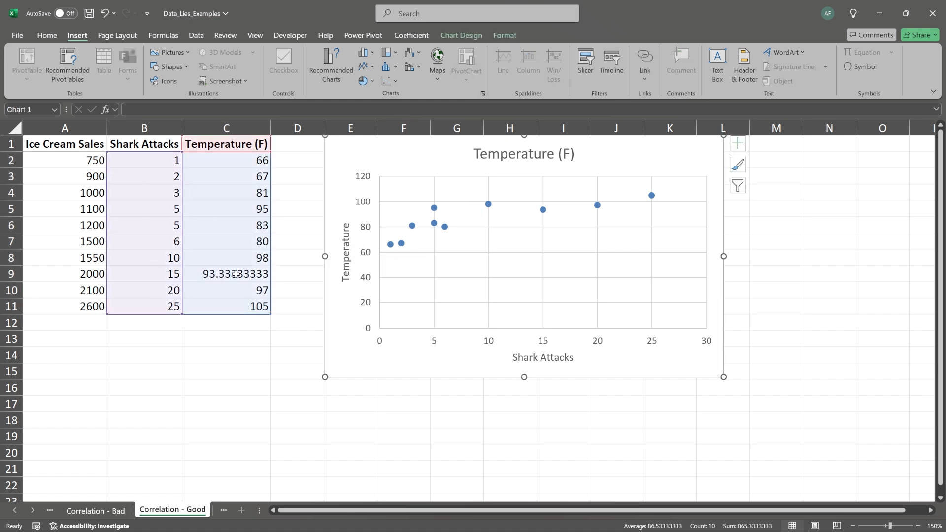
mouse_move(193, 234)
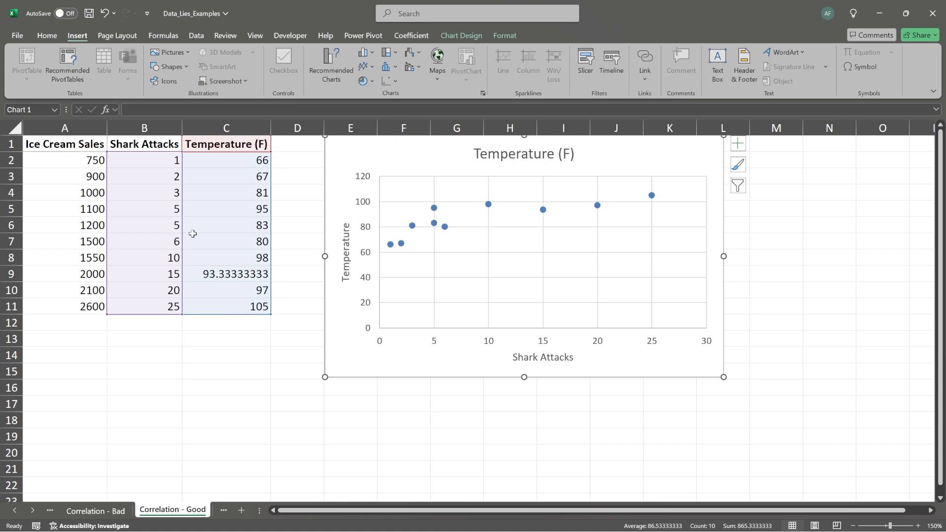
mouse_move(242, 225)
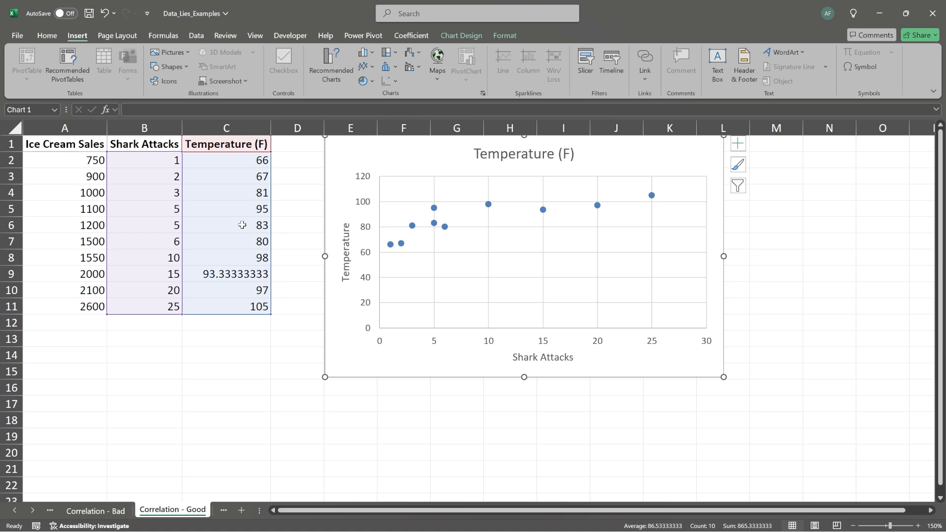
mouse_move(748, 154)
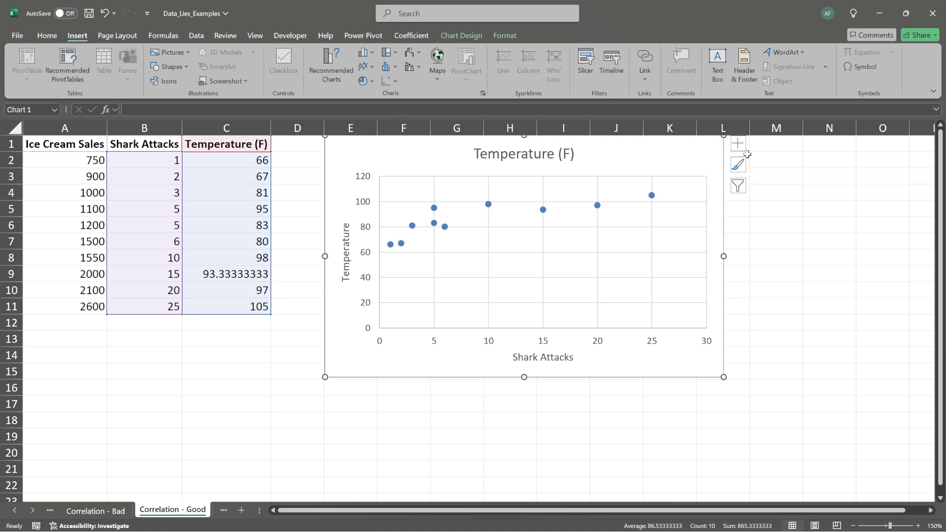
Add a trendline to the Shark Attacks vs Temperature chart, then return to the Correlation - Bad sheet
click(737, 144)
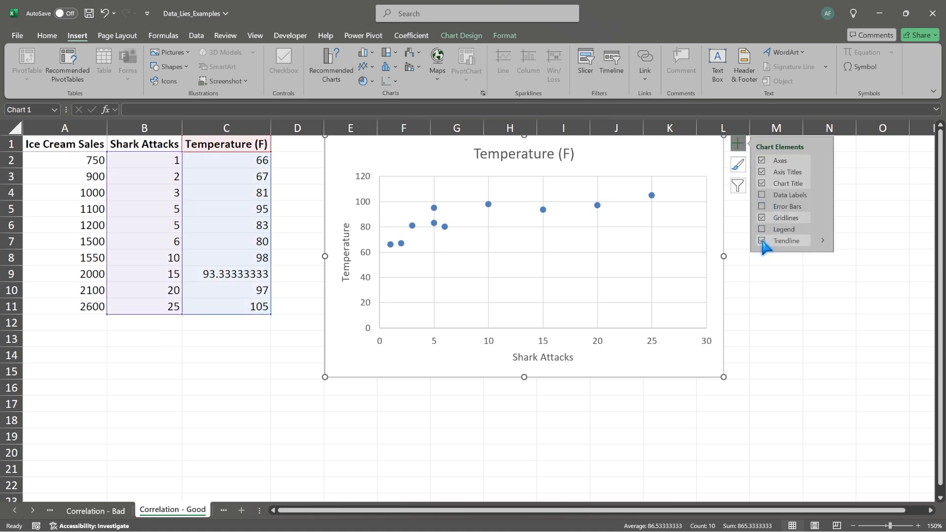
click(762, 241)
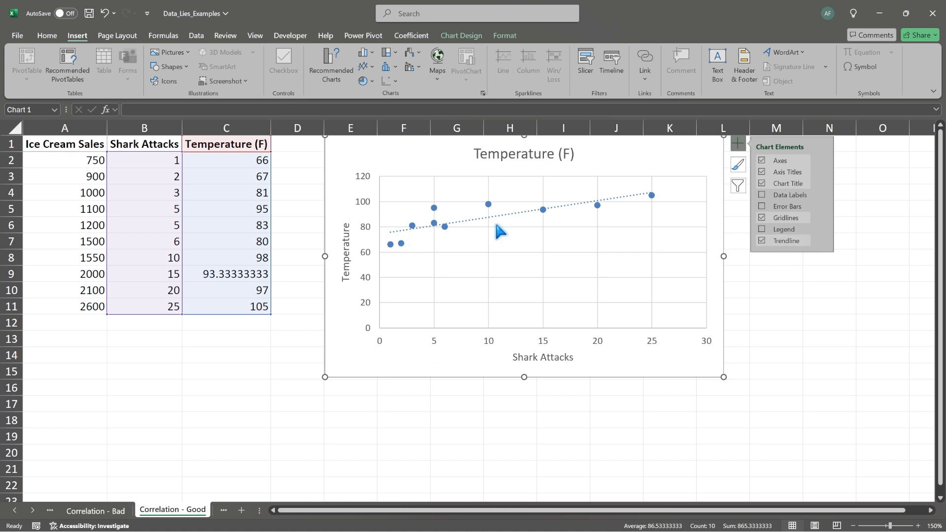
mouse_move(597, 211)
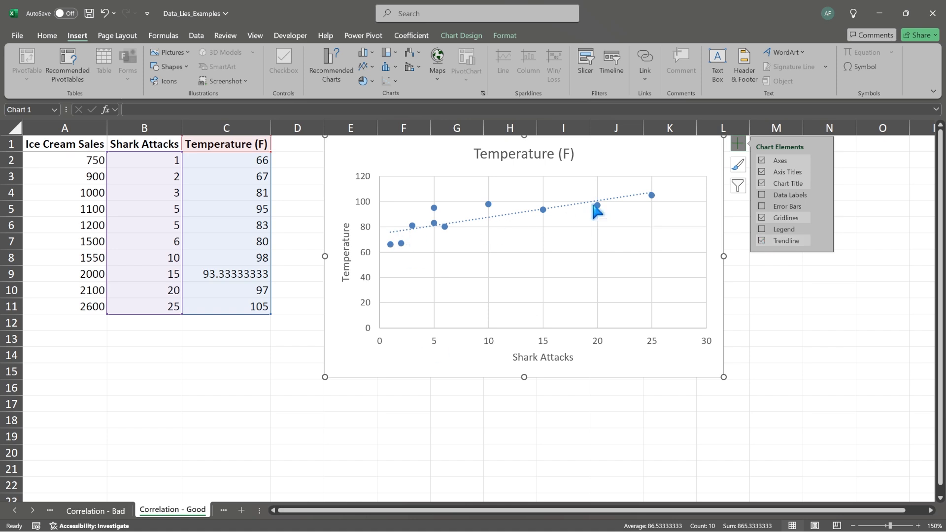
click(95, 510)
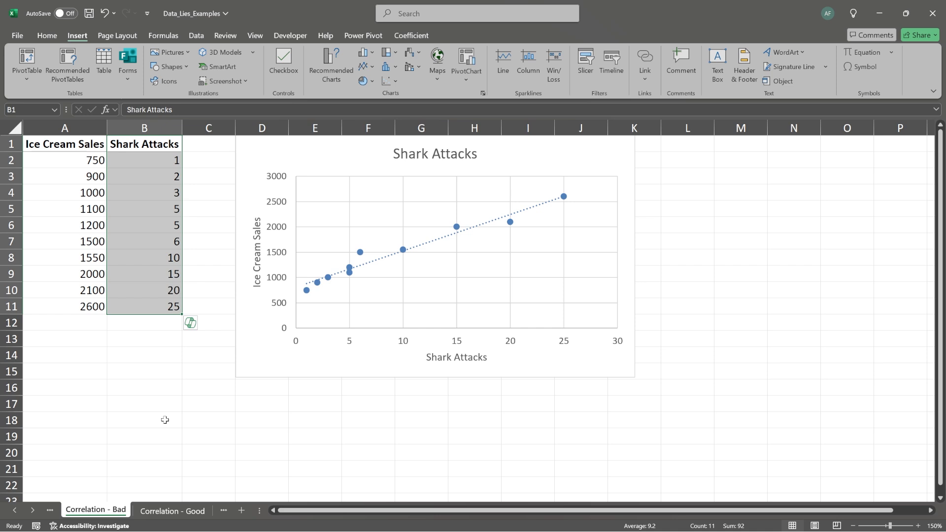
click(208, 386)
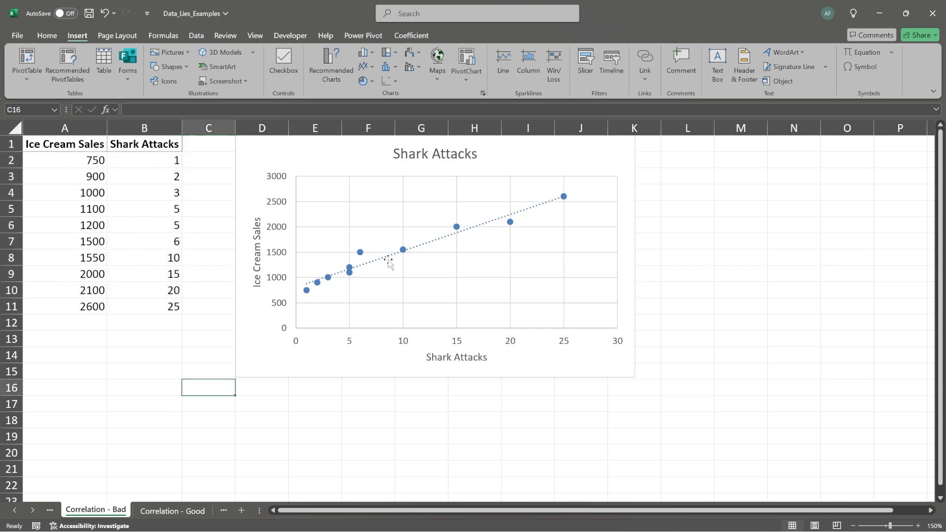
mouse_move(543, 213)
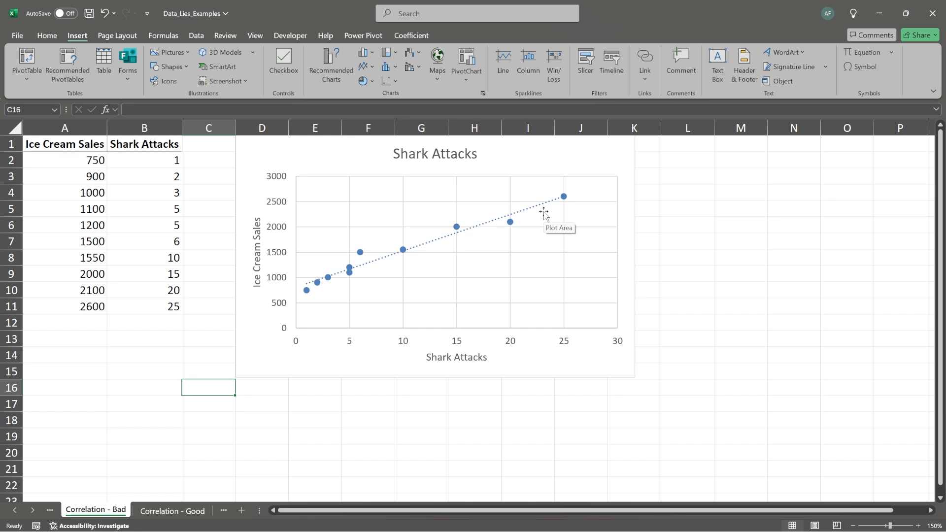
mouse_move(160, 278)
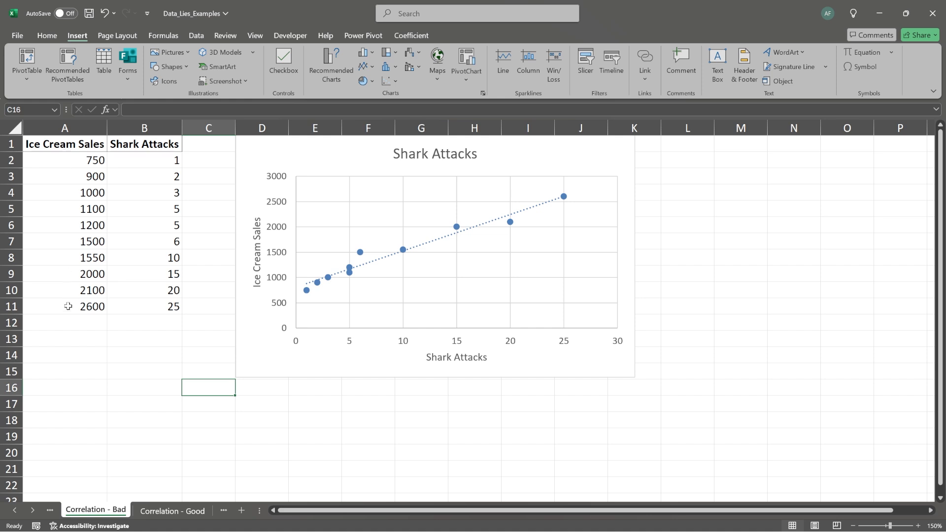
click(172, 511)
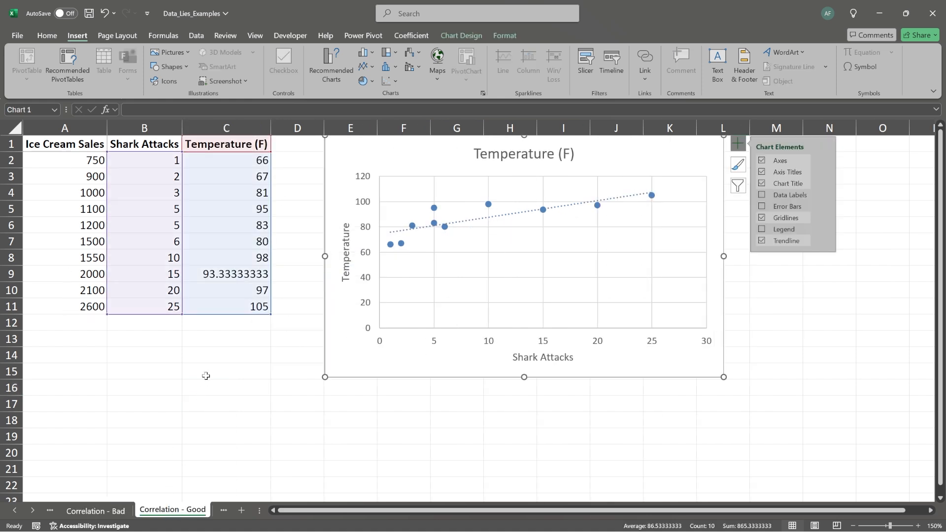
click(227, 338)
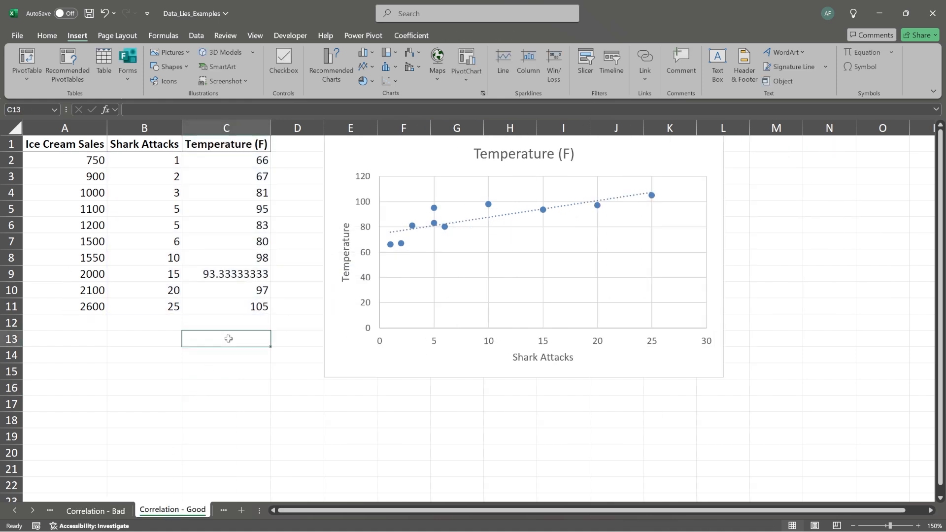
mouse_move(553, 206)
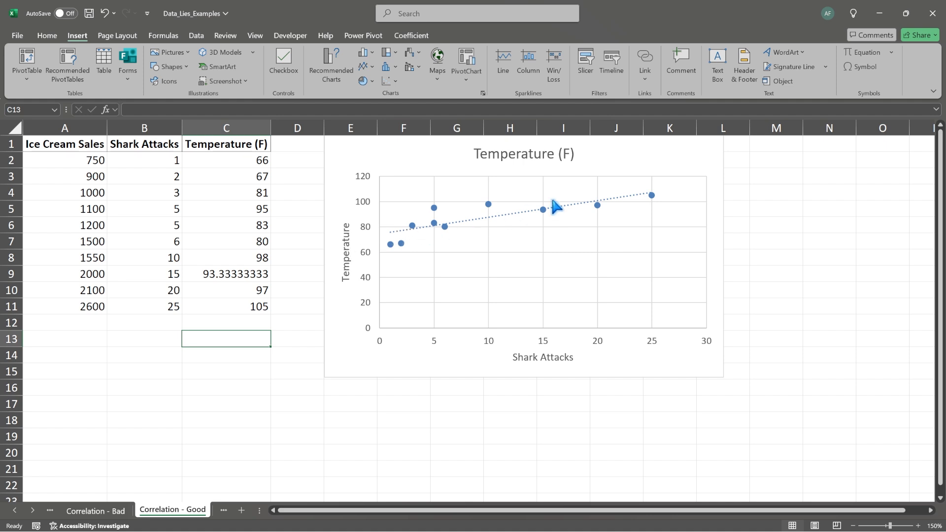
mouse_move(142, 258)
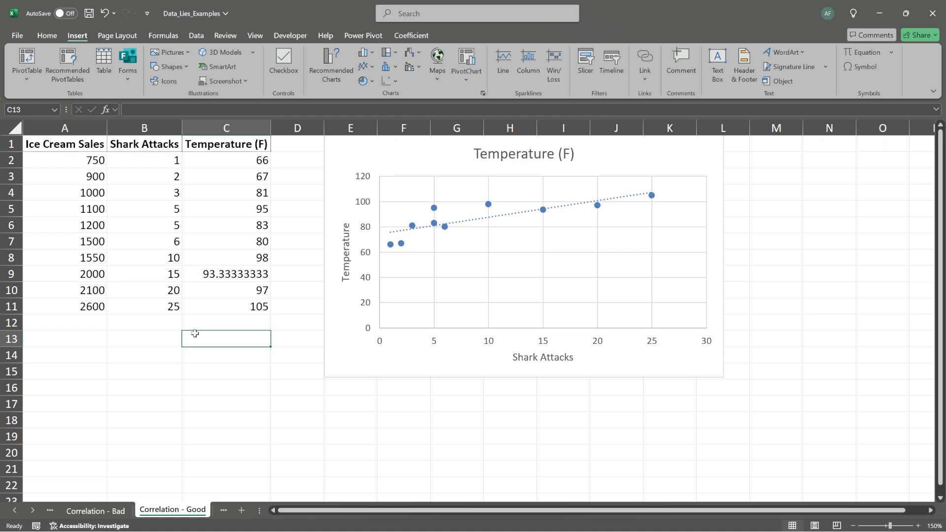
mouse_move(129, 449)
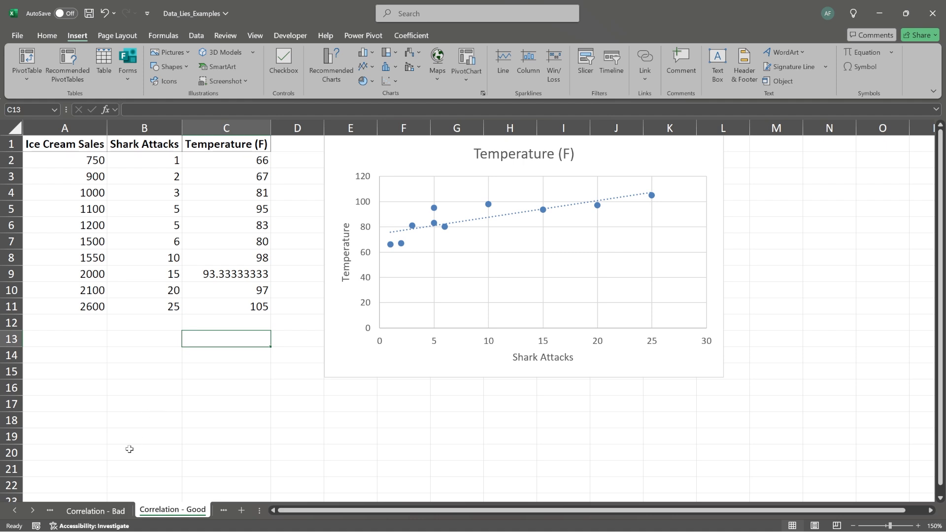
click(95, 509)
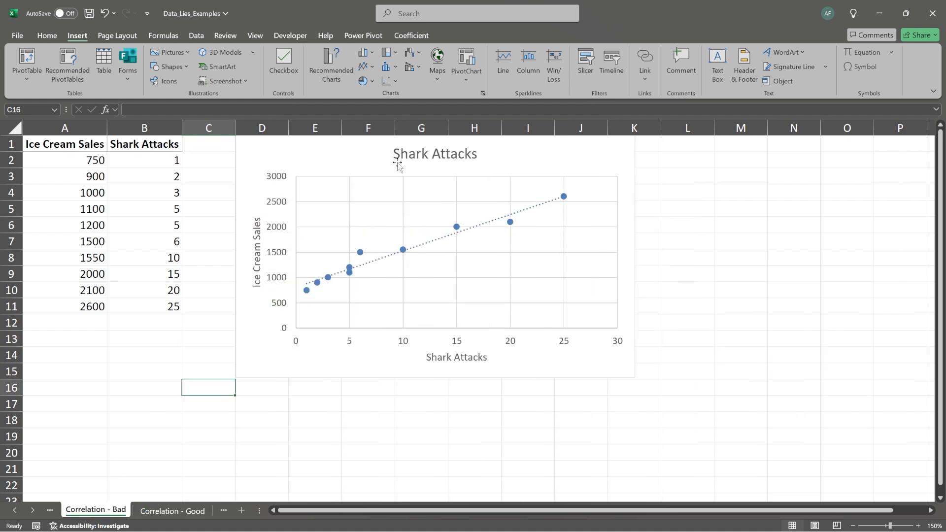